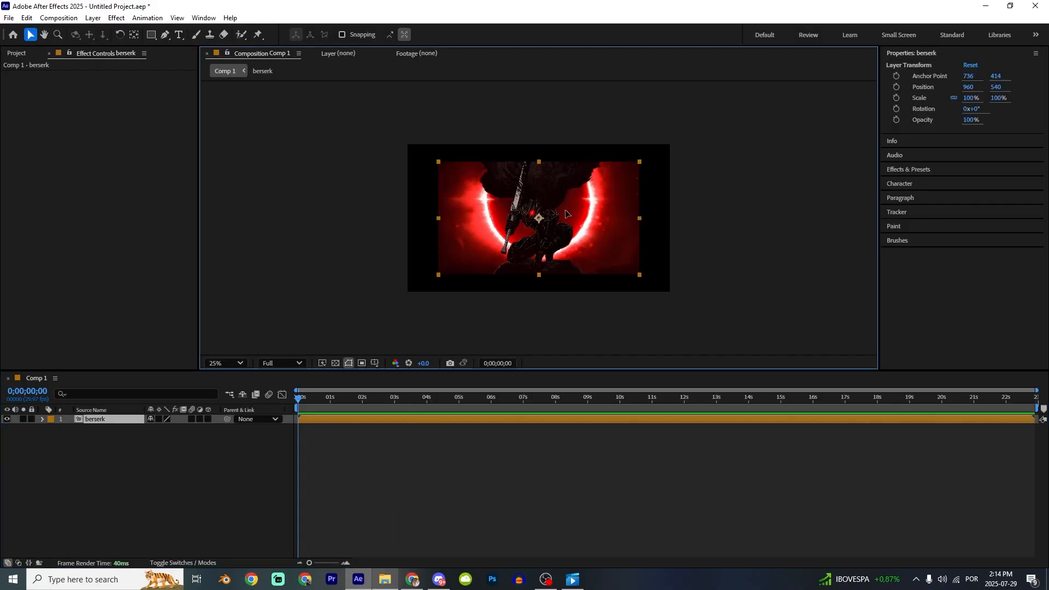
Step: Open the nested berserk precomp to reveal its six artwork layers
left_click(224, 363)
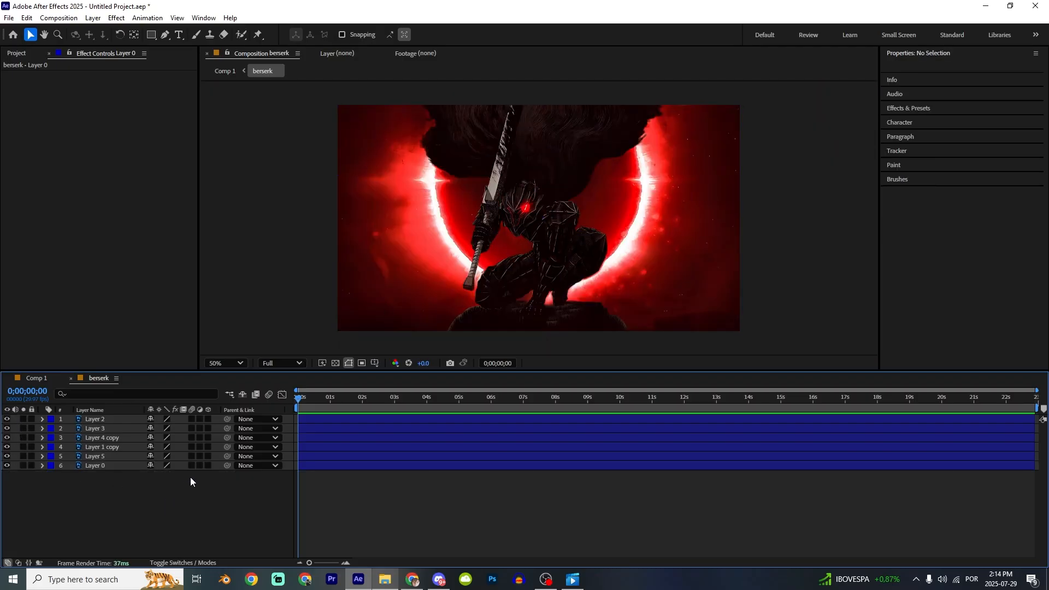
Step: Make all six artwork layers 3D and show the viewer as 2 Views
left_click(94, 466)
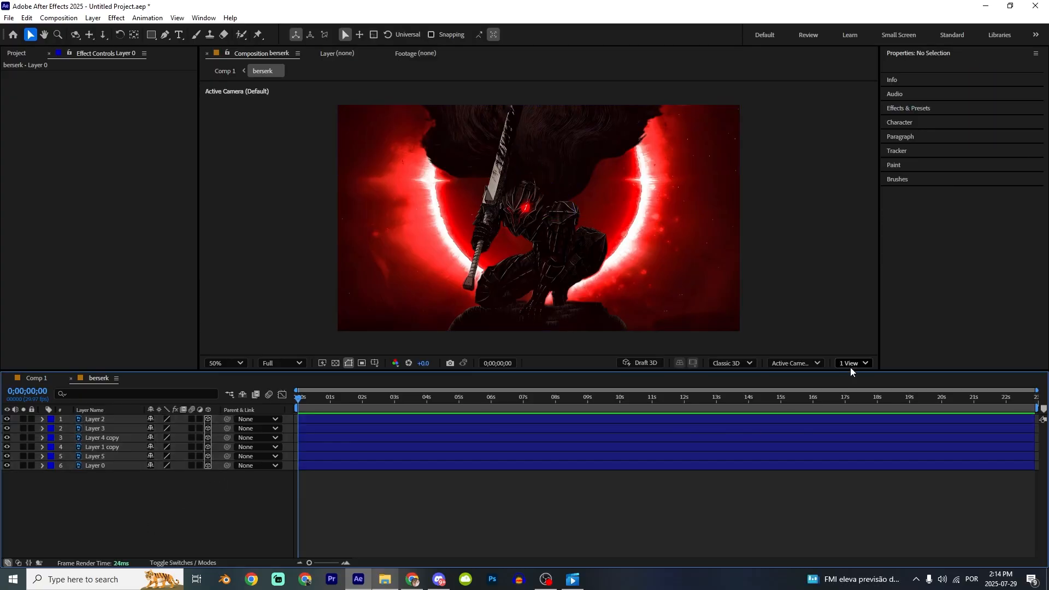
left_click(853, 363)
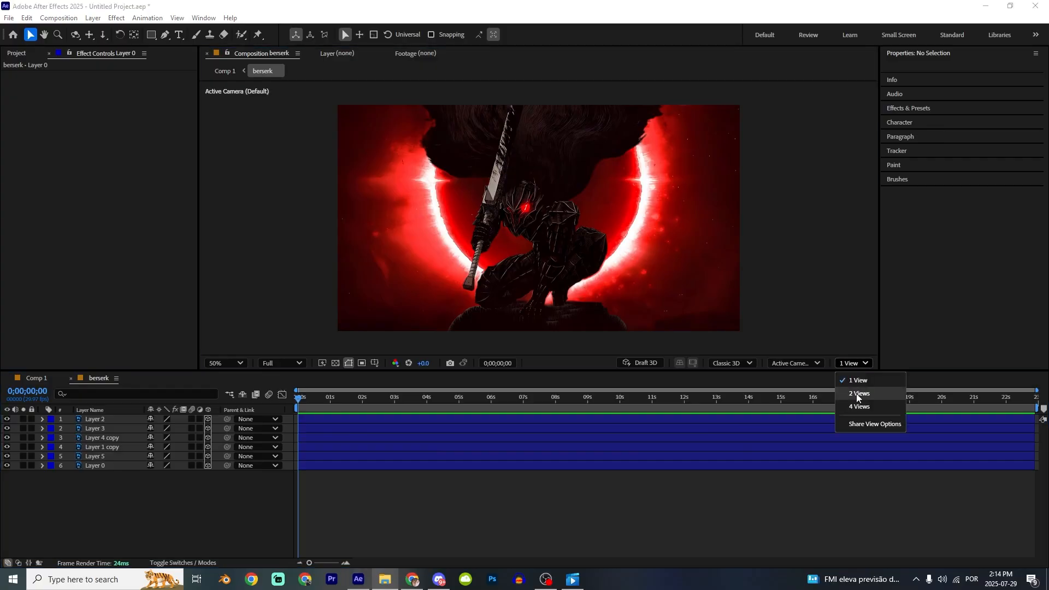
left_click(859, 393)
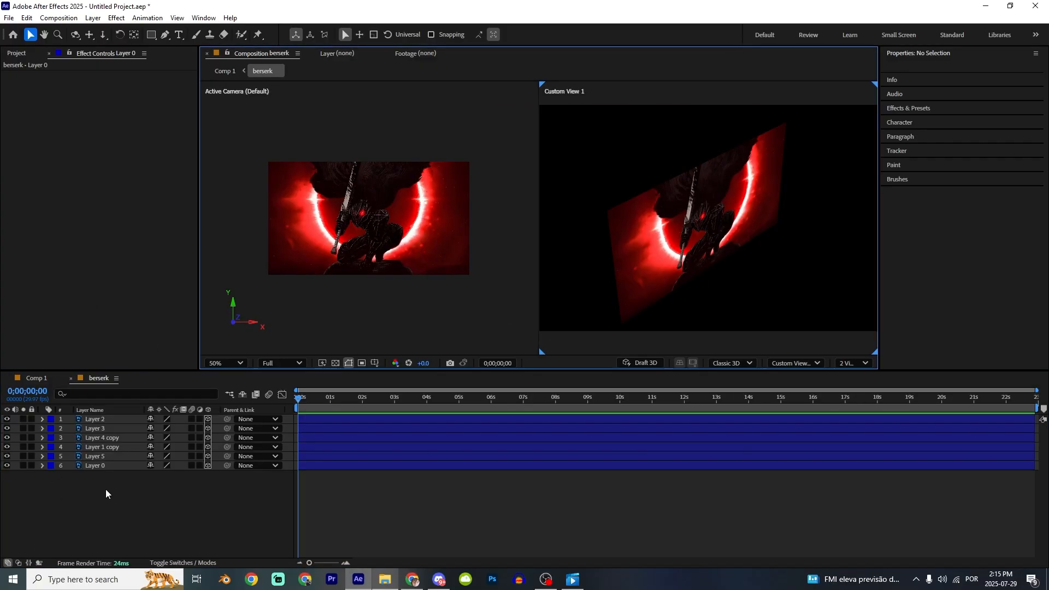
Step: Add a new Camera 1 to the composition and select Layer 0 for depth adjustment
right_click(106, 494)
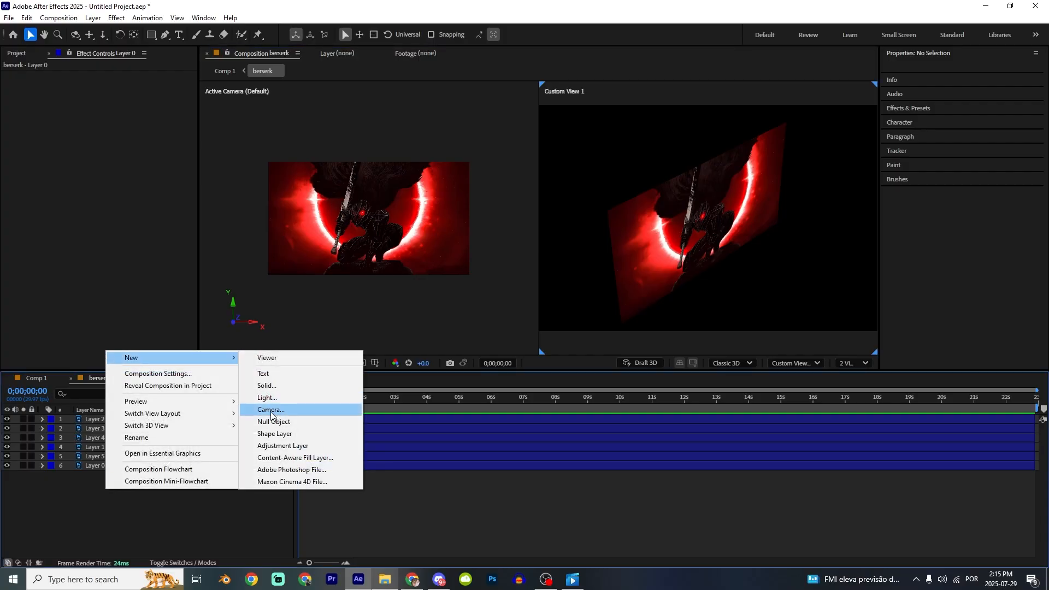
left_click(269, 410)
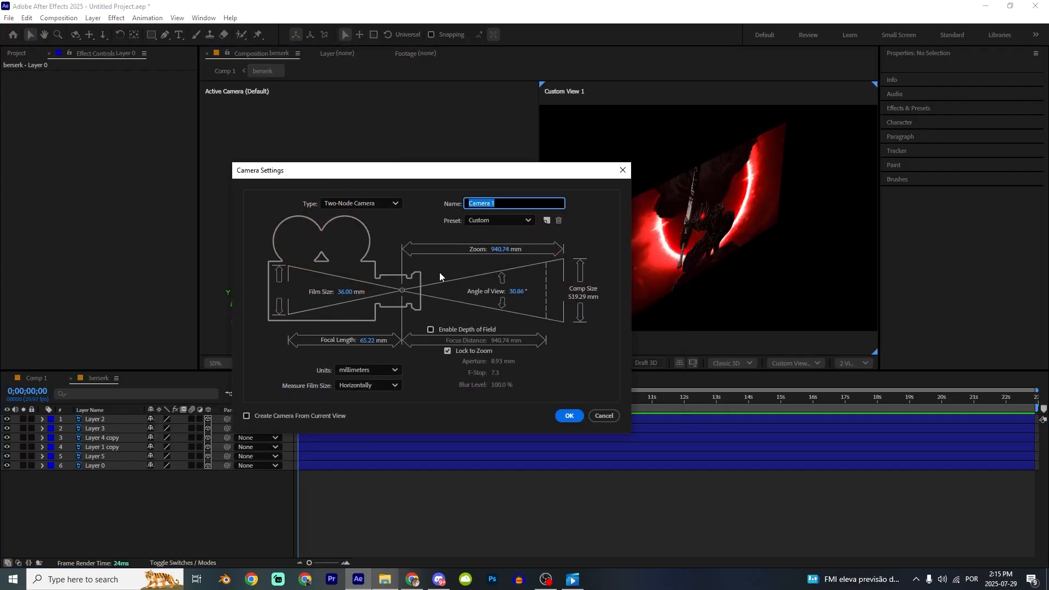
left_click(568, 415)
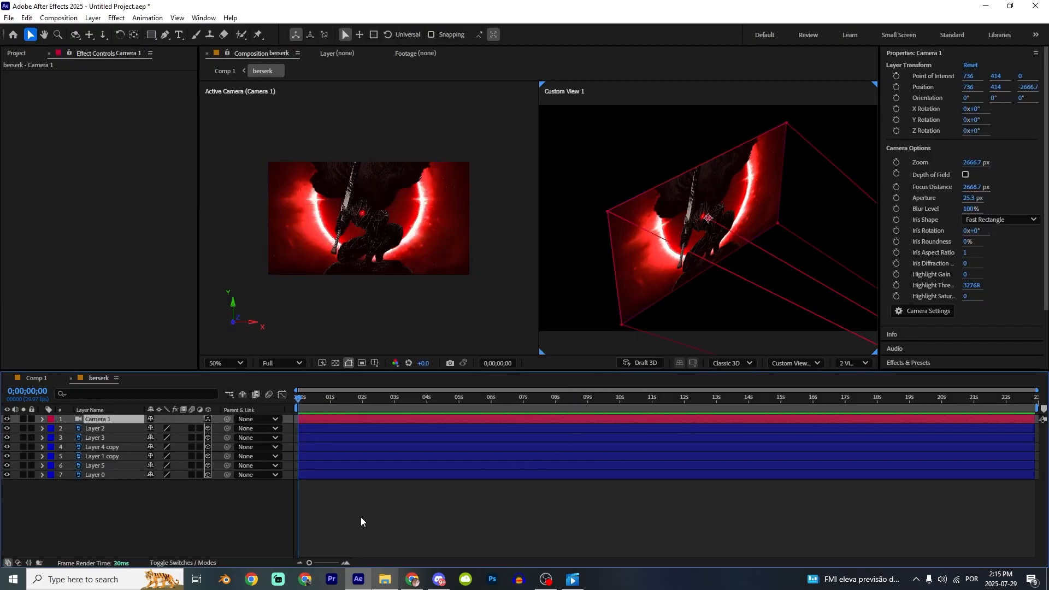
left_click(96, 475)
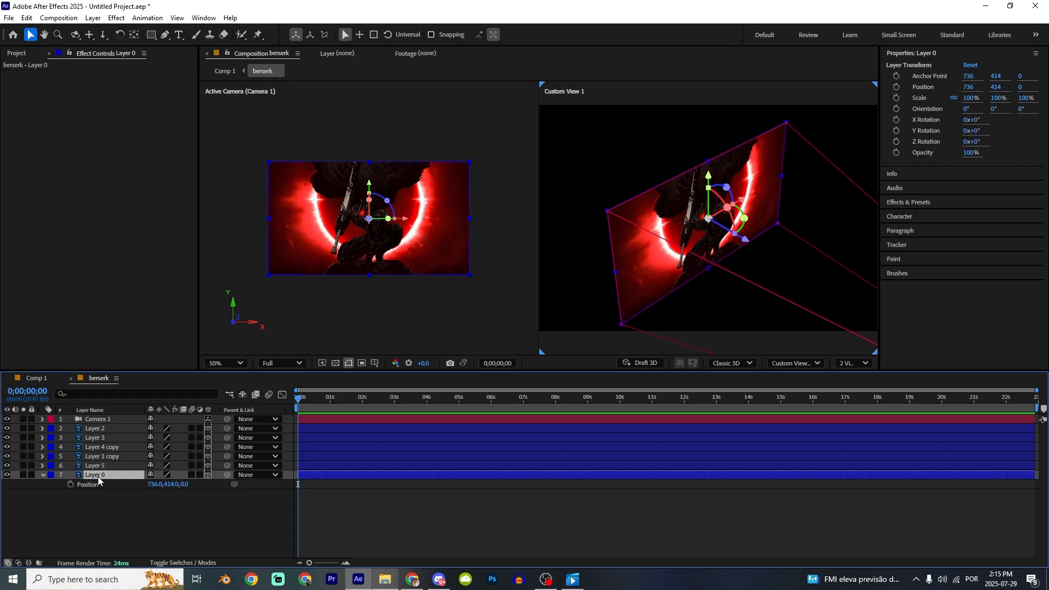
mouse_move(215, 475)
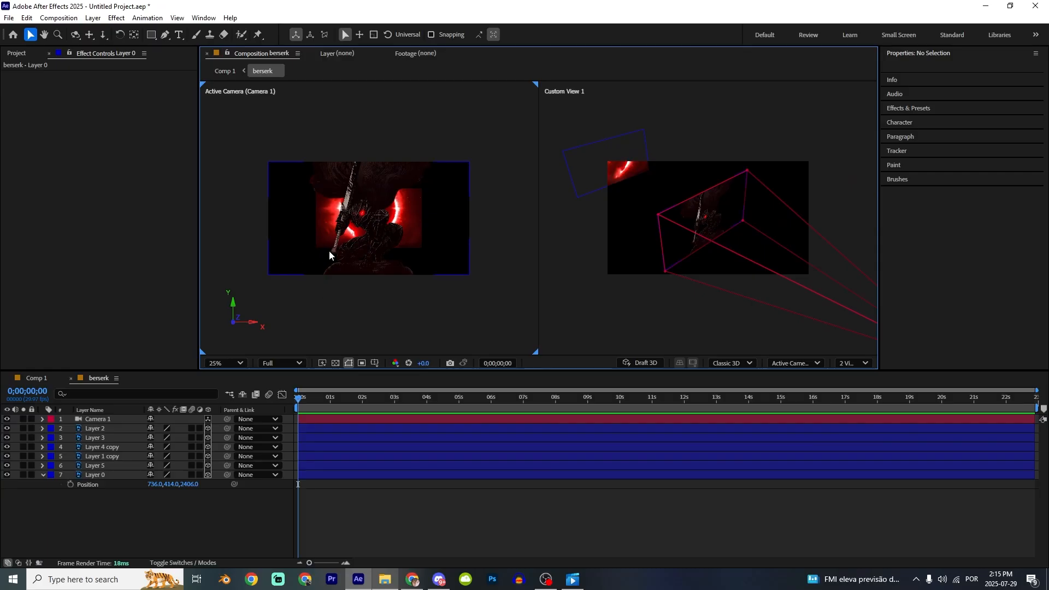
Step: Select Camera 1 and dolly it forward to about Z -2253.5 after pushing Layer 0 to 2406
left_click(89, 33)
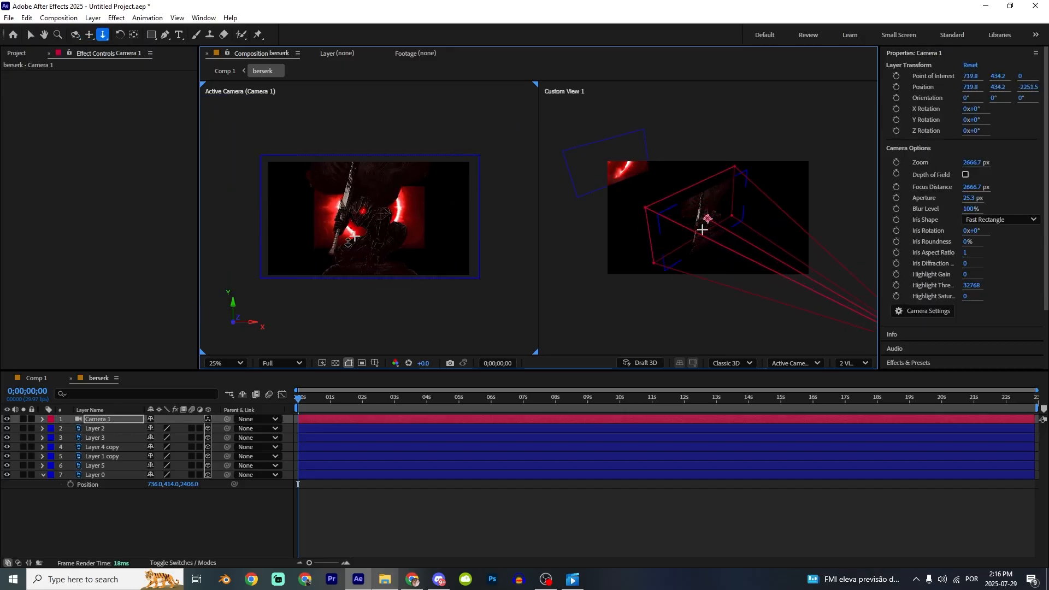
Step: Place the Abstract Elements & PNG chain image above Camera 1 in the timeline
left_click(95, 474)
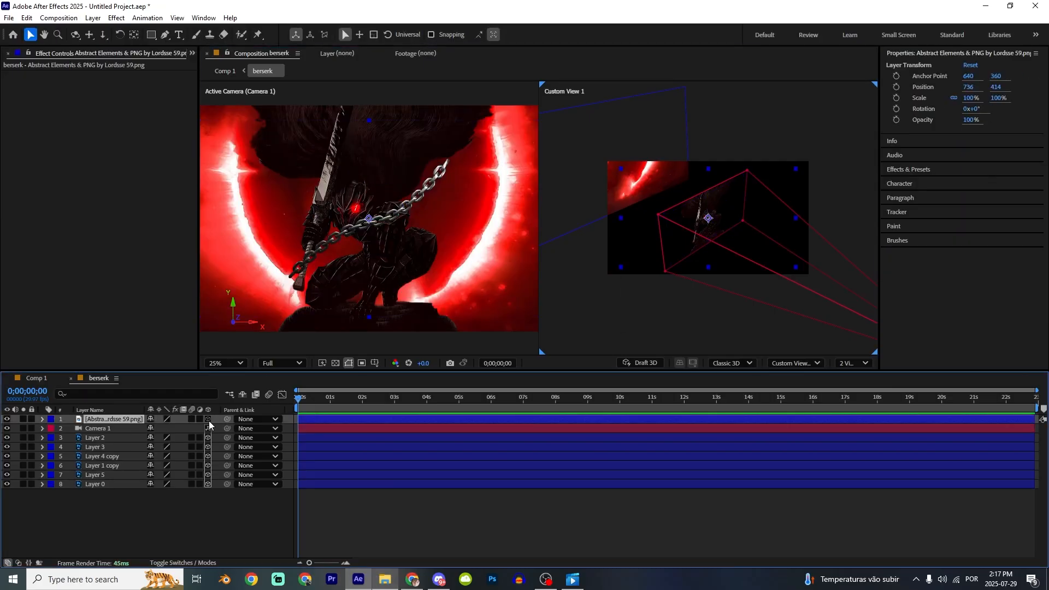
Step: Make the chain layer 3D at Z -1820, duplicate it and frame the artwork's edges
left_click(197, 419)
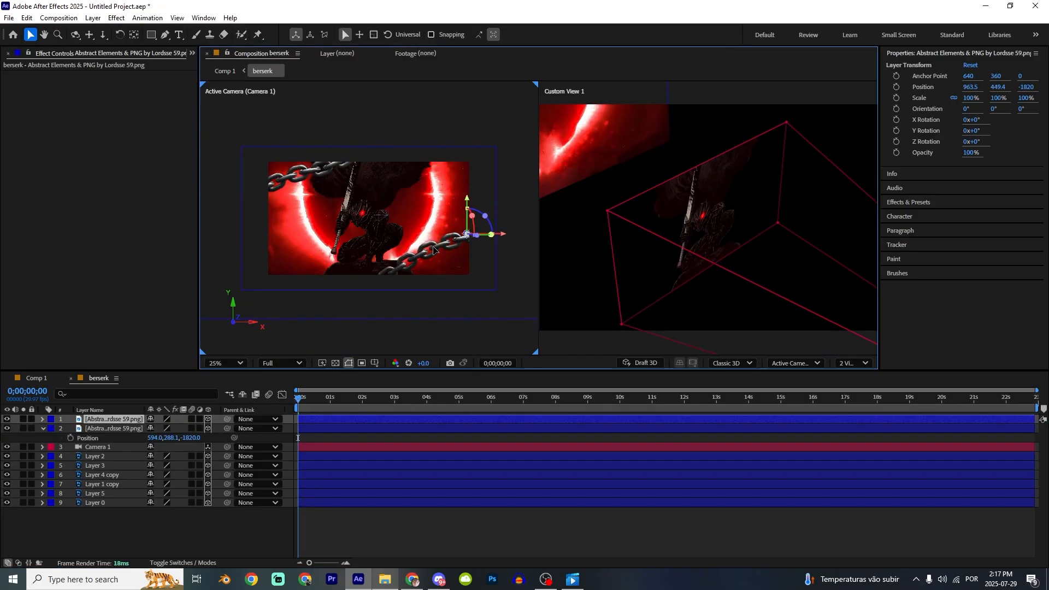
left_click(851, 362)
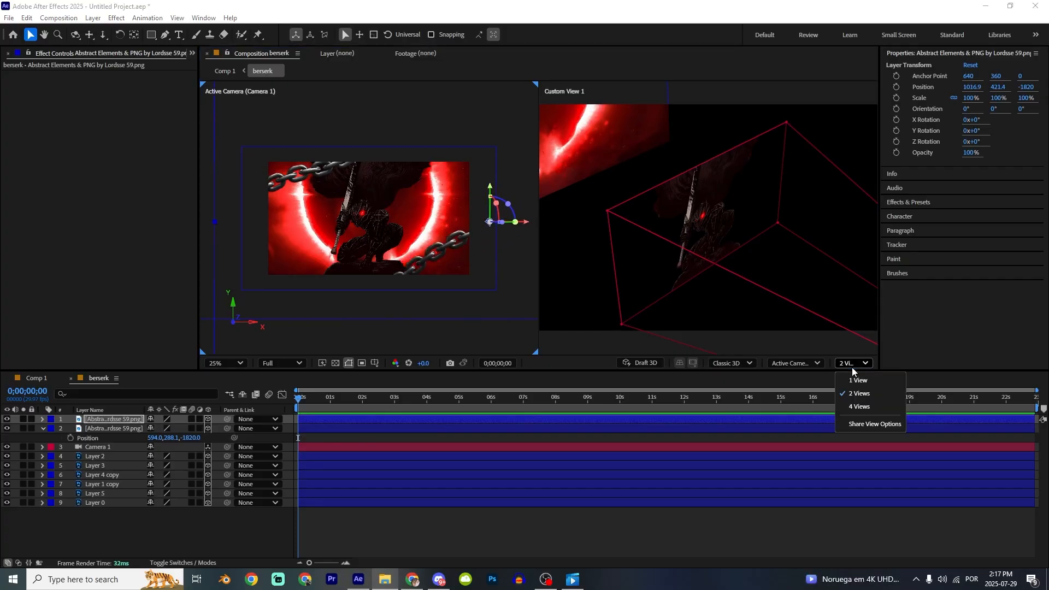
Step: Return to 1 View and keyframe Camera 1's point of interest, position and Z rotation for a parallax move
left_click(856, 380)
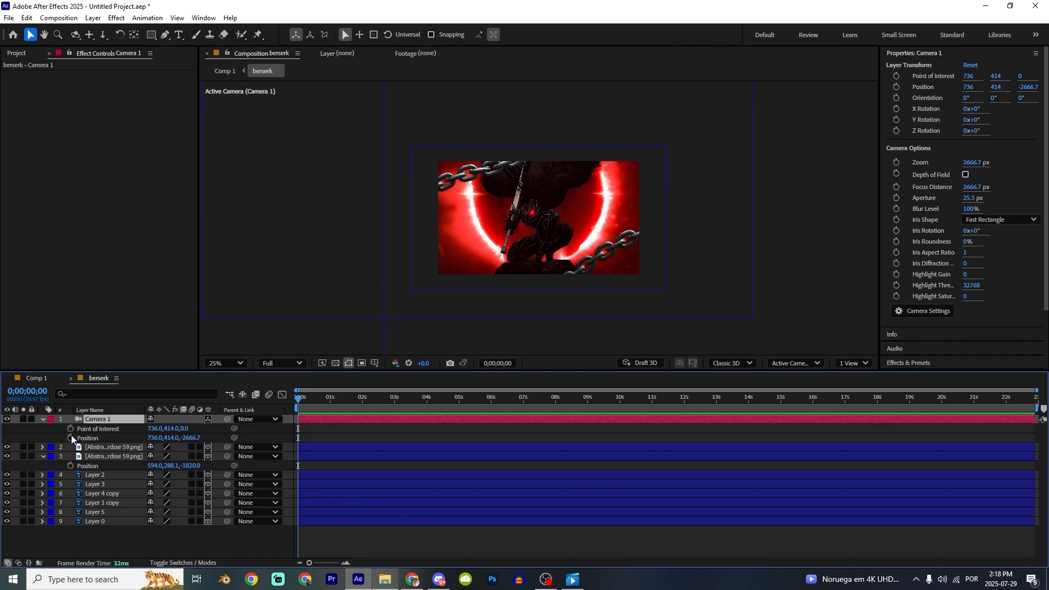
left_click(42, 418)
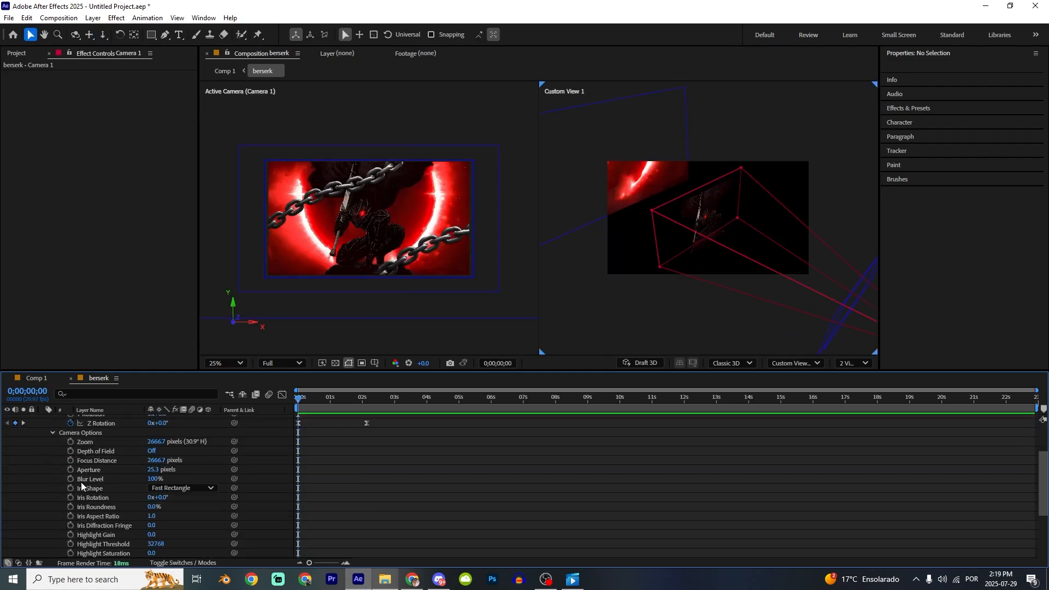
Step: Turn Camera 1's Depth of Field on with focus distance near 1542.7 pixels
left_click(96, 452)
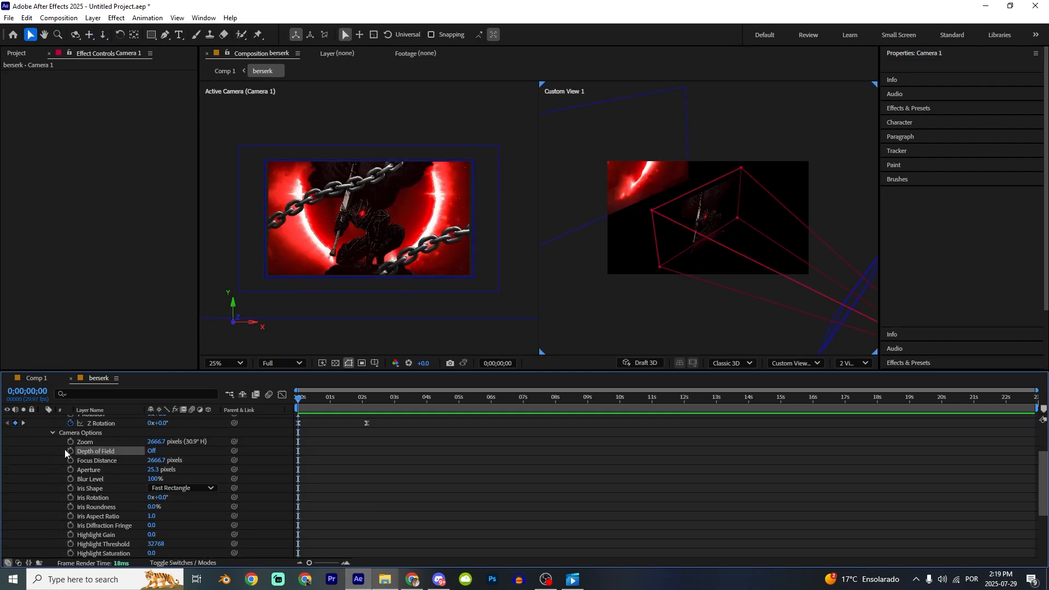
left_click(151, 450)
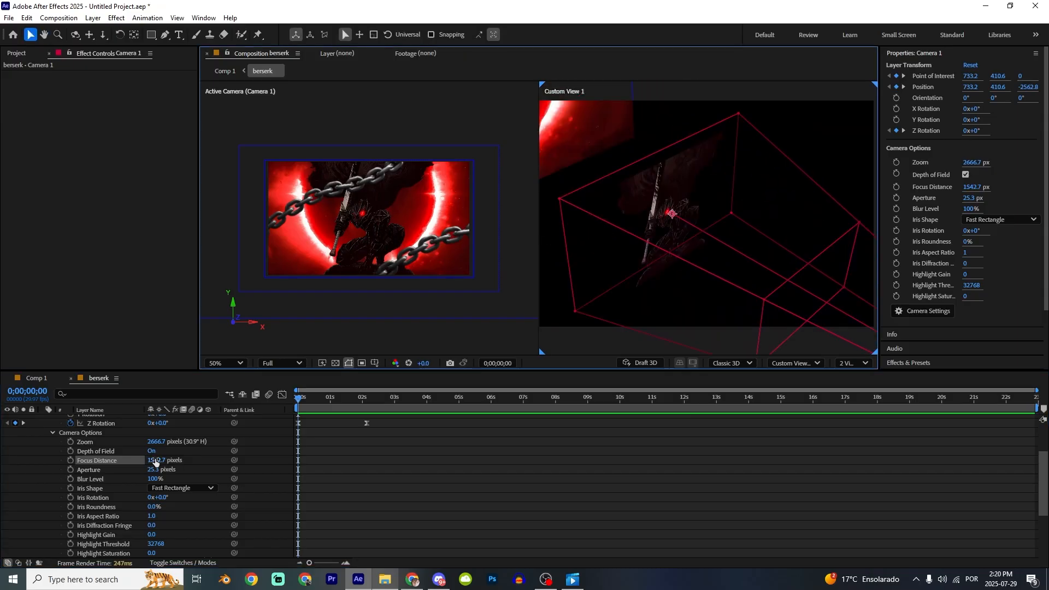
Step: Set Camera 1's aperture to 156.3 and focus distance to about 4532.7, blurring the chains
left_click_drag(164, 460, 194, 460)
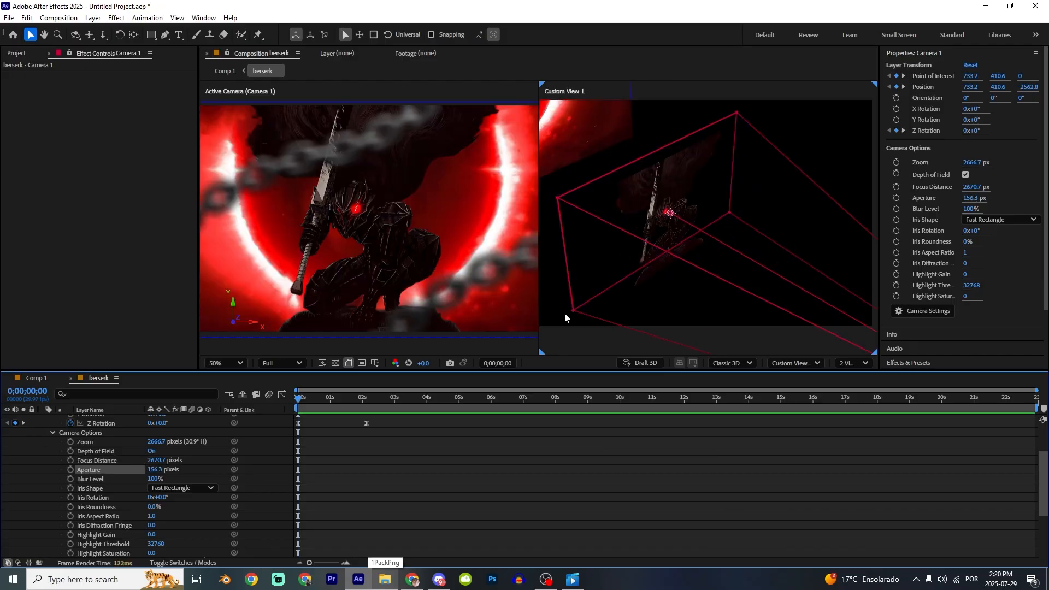
mouse_move(555, 198)
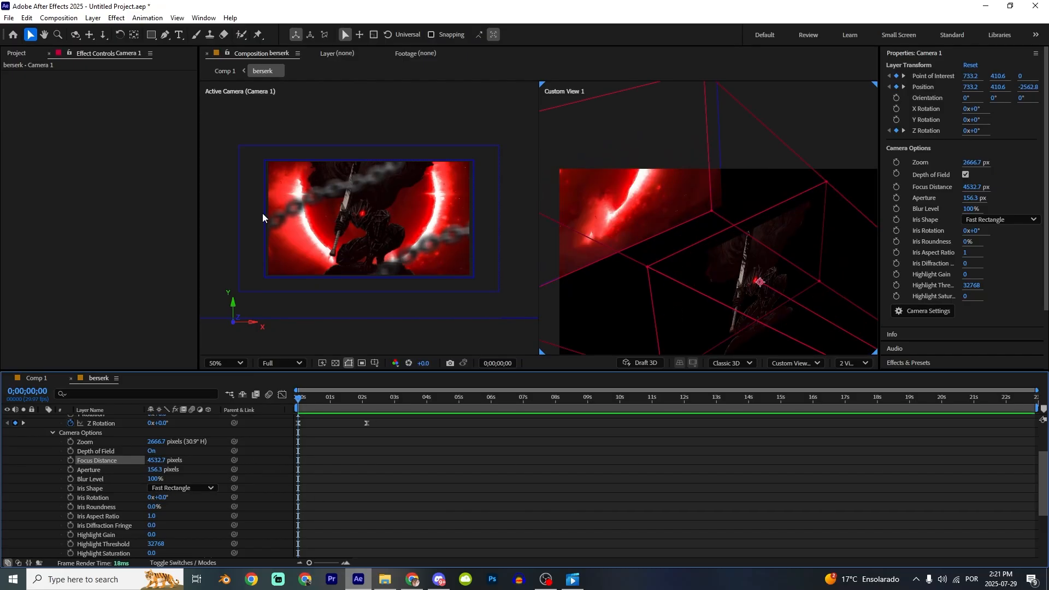
mouse_move(408, 204)
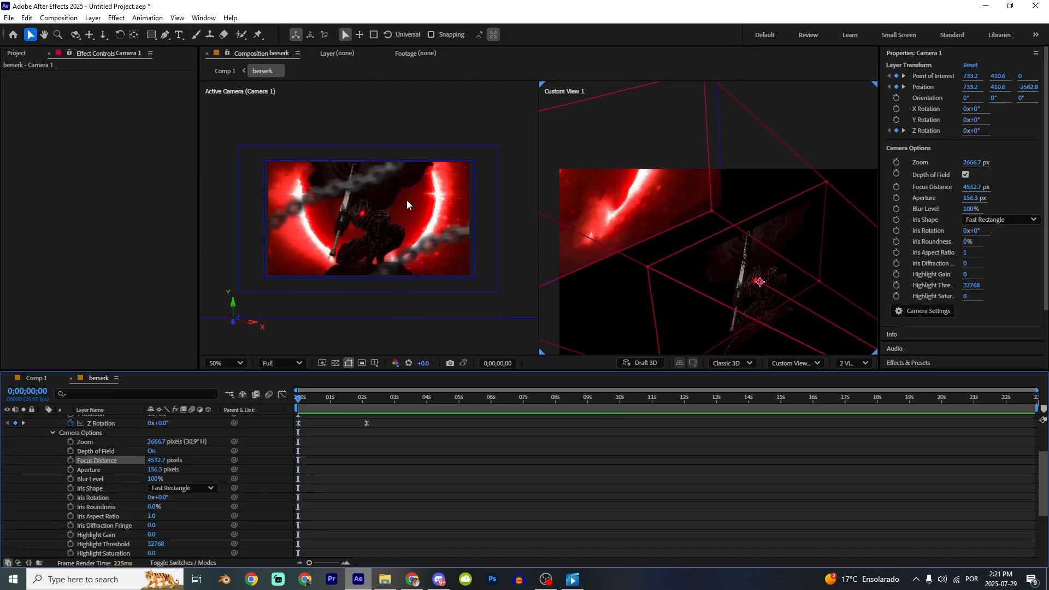